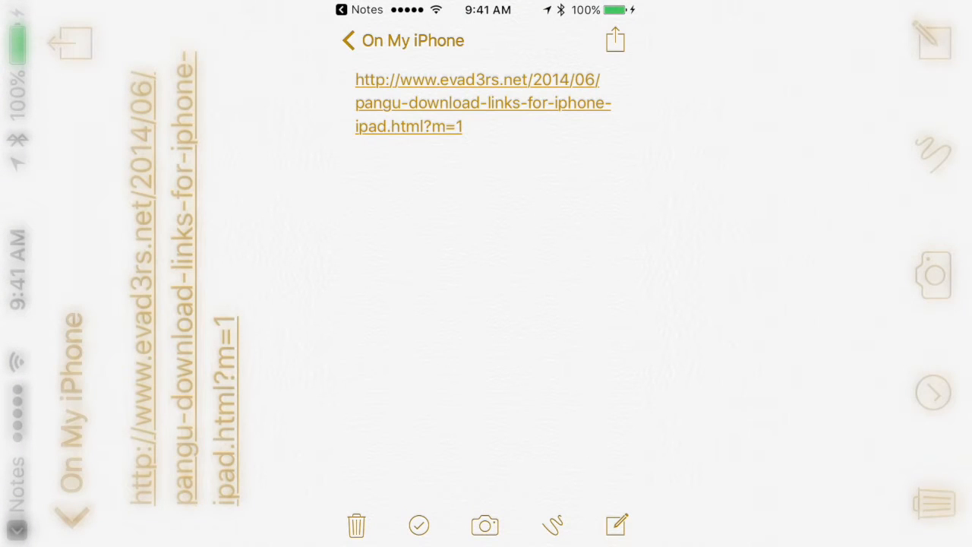
Open the evad3rs Pangu link and scroll to the iOS 9.0–9.0.2 and iOS 8.x downloads
click(483, 102)
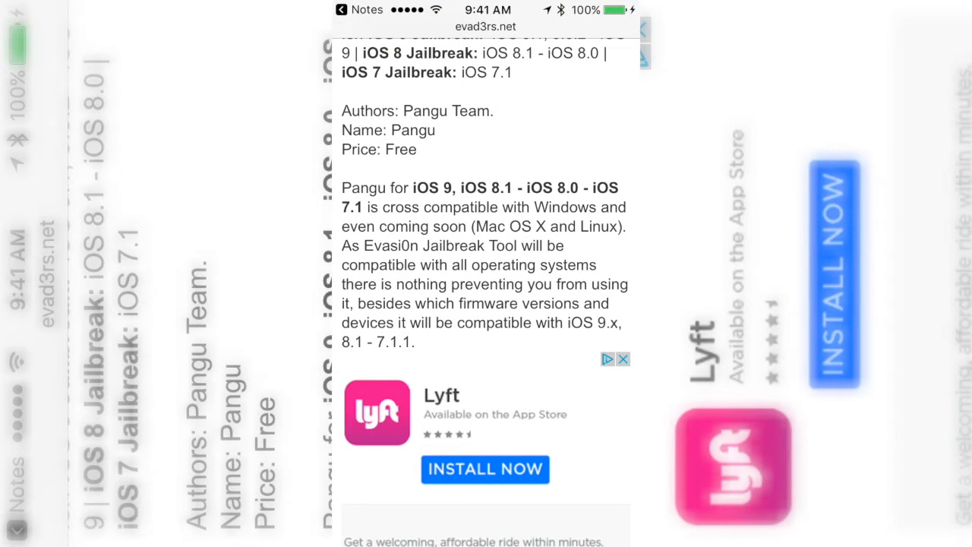
scroll(down, 3)
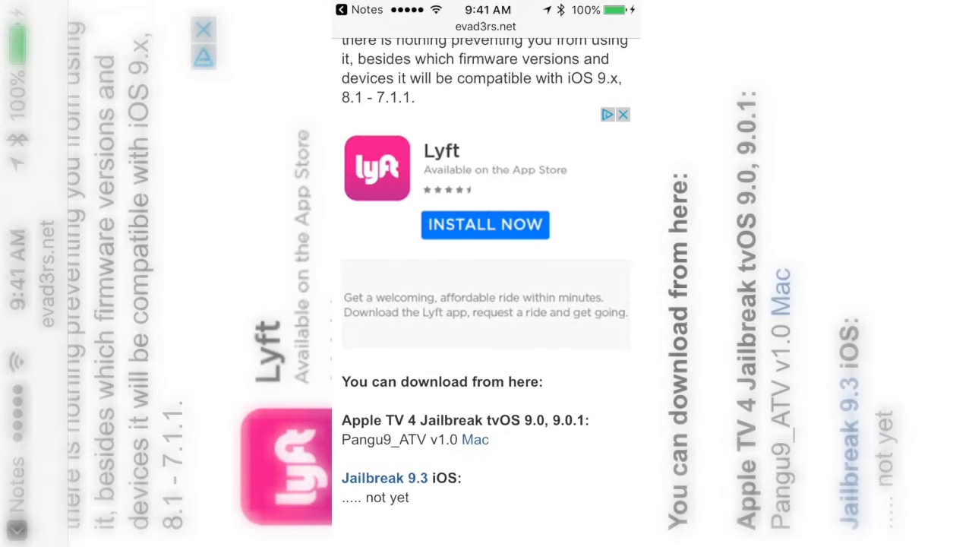
scroll(down, 3)
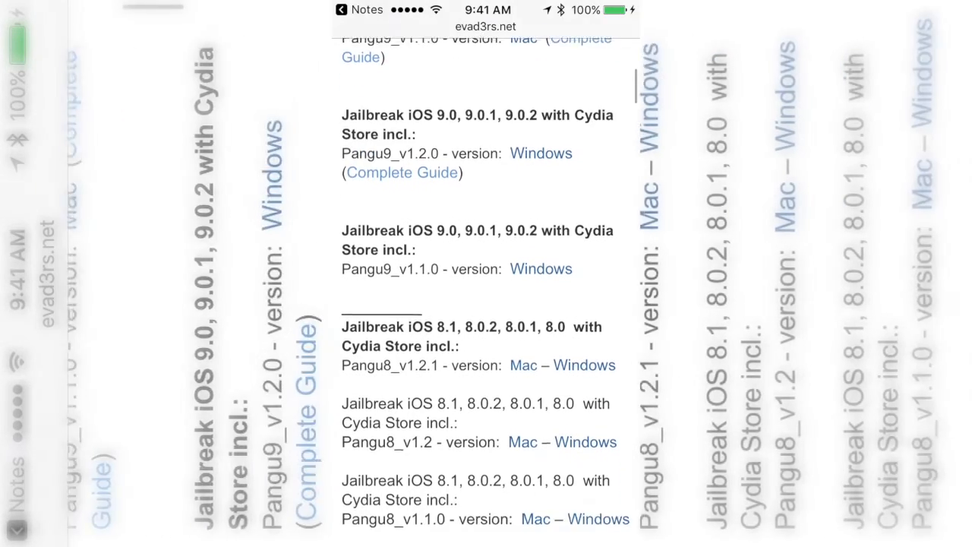
Scroll past the iOS 7.x Pangu links to reach the iOS 9.1 Pangu9_v1.3.0 entry
scroll(down, 3)
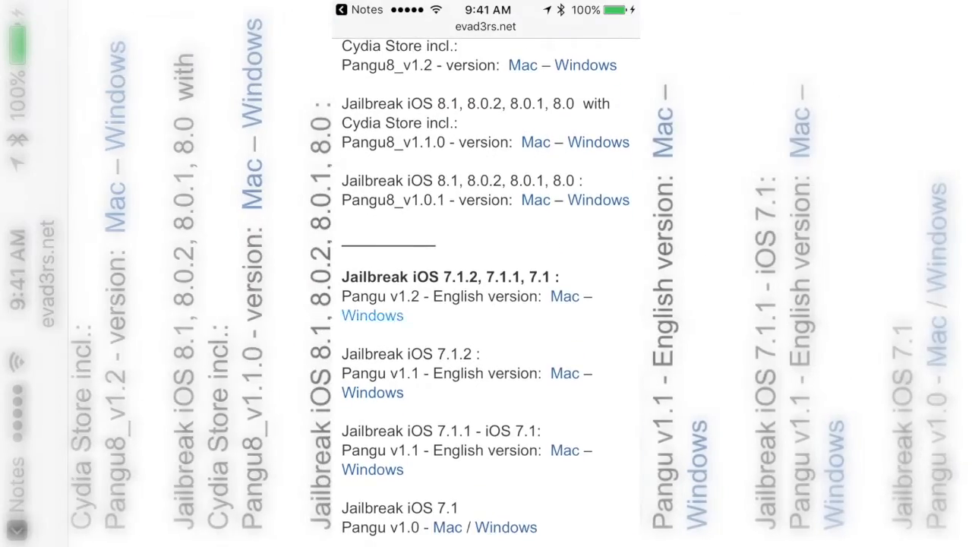
scroll(down, 3)
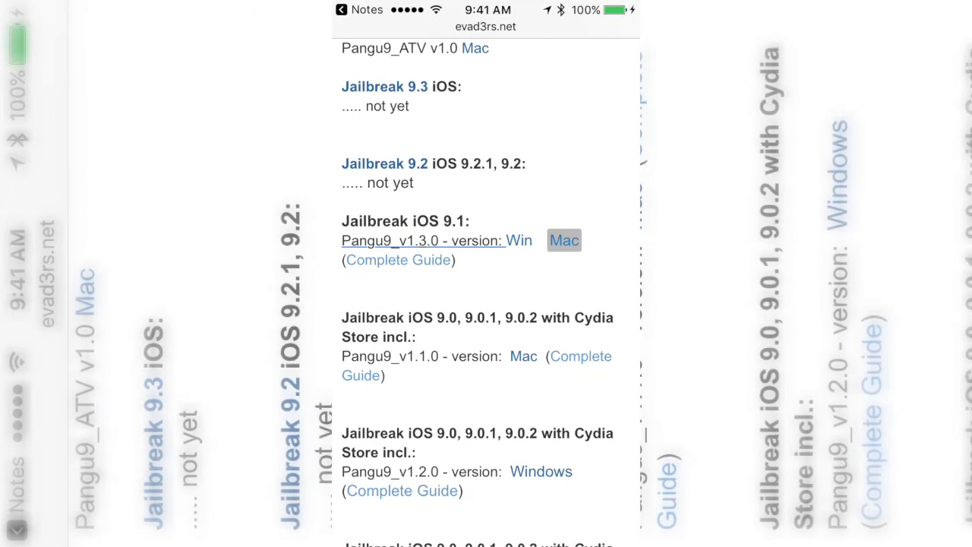
Scroll to the 'How to Jailbreak' guide, steps 1–4, ending at Airplane Mode and Find My iPhone
scroll(up, 3)
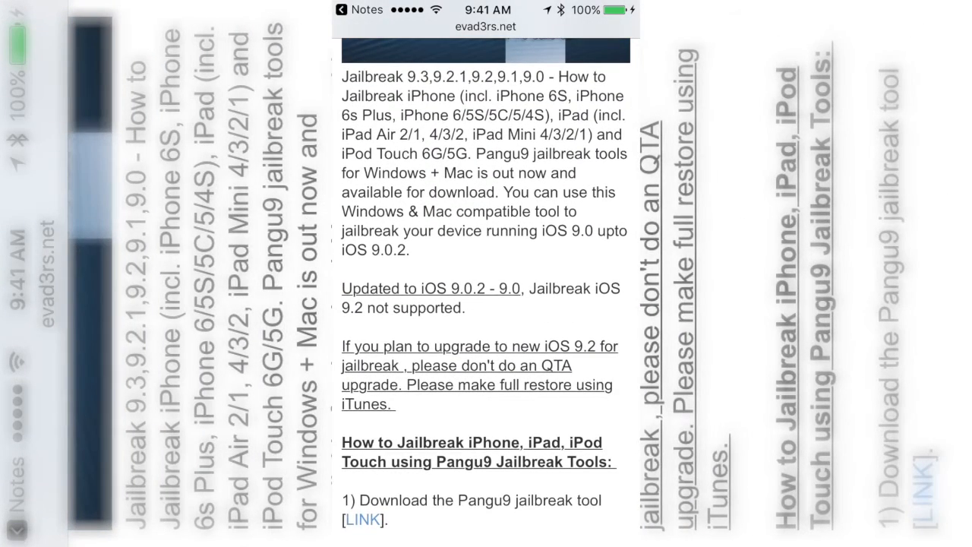
scroll(down, 3)
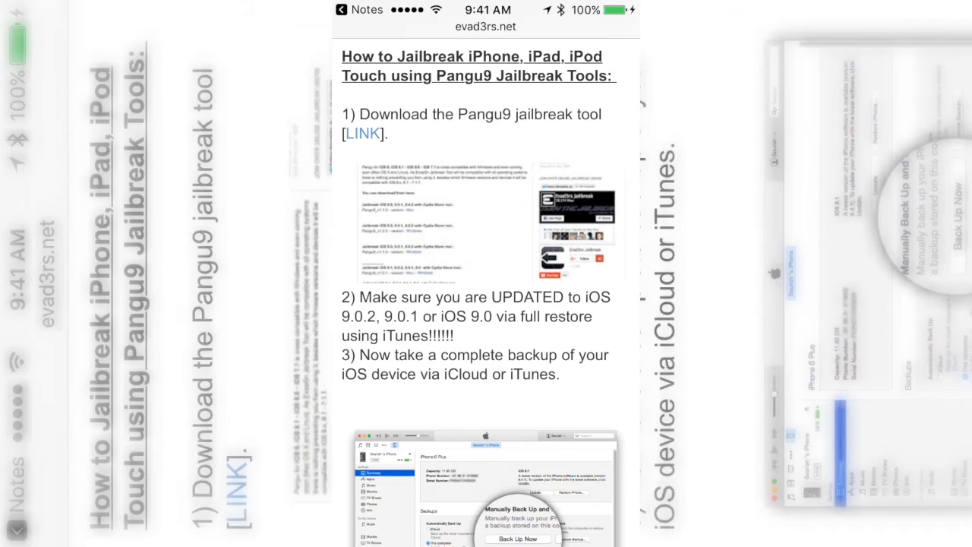
scroll(down, 3)
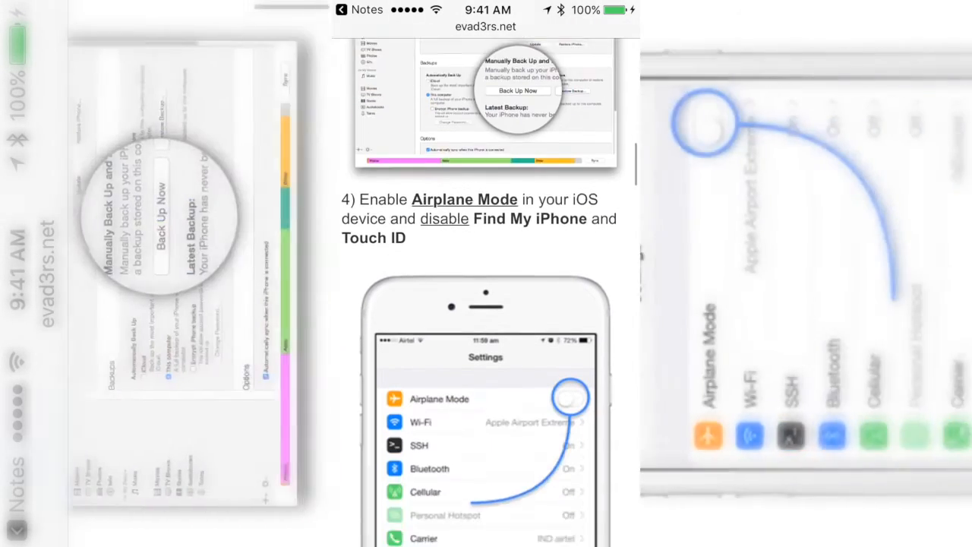
Scroll to guide steps 5 and 6, connecting the device and pressing Start in Pangu9
scroll(down, 3)
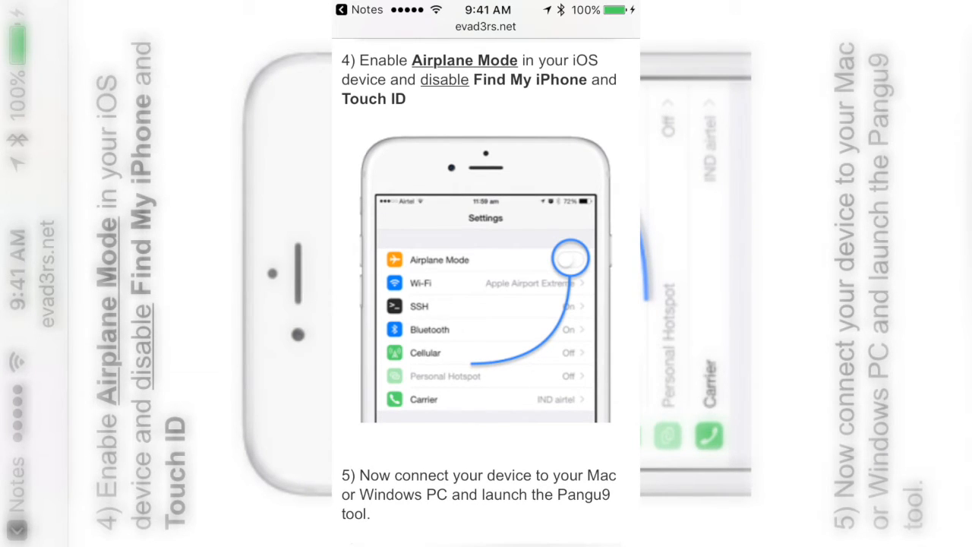
scroll(down, 3)
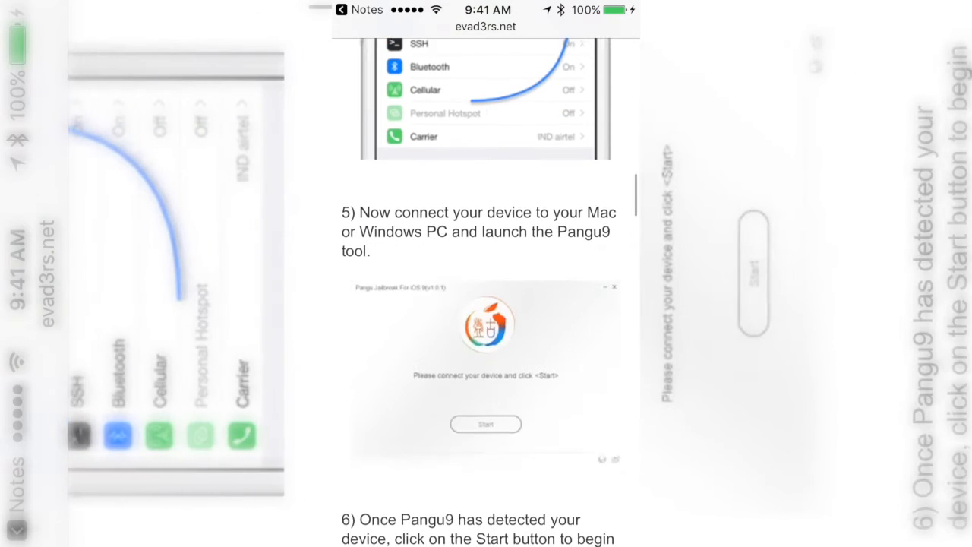
scroll(up, 3)
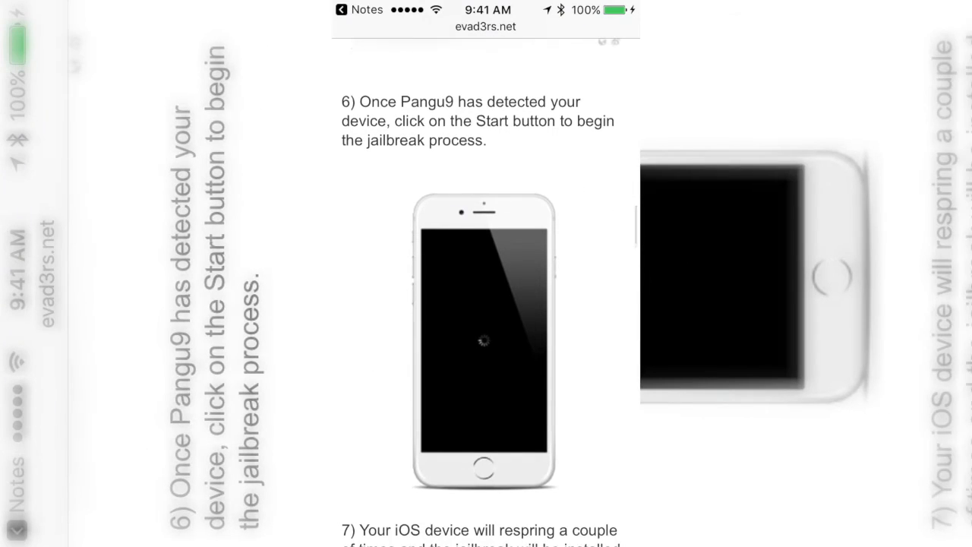
Scroll to steps 8–11 on Cydia and tweaks, plus the 'How To Jailbreak iOS 9.1' video
scroll(down, 3)
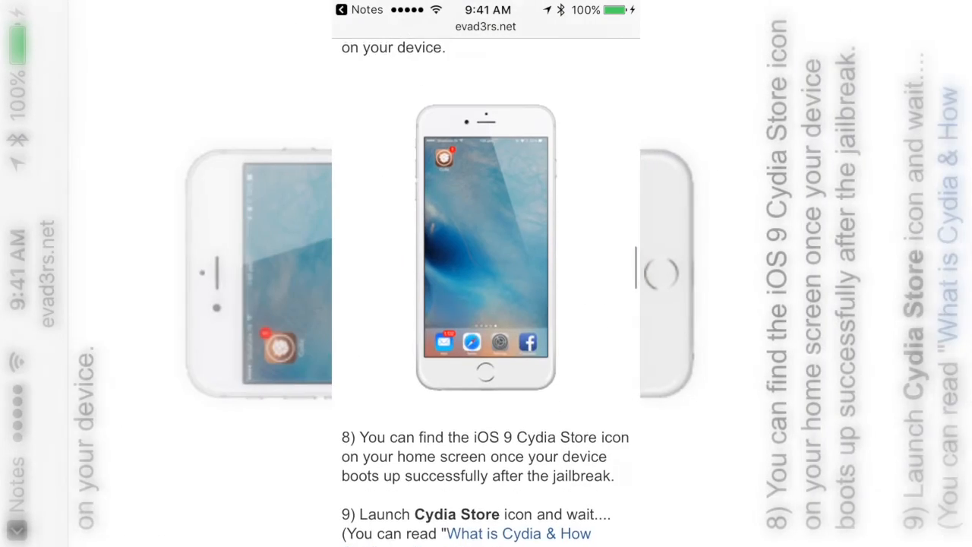
scroll(down, 3)
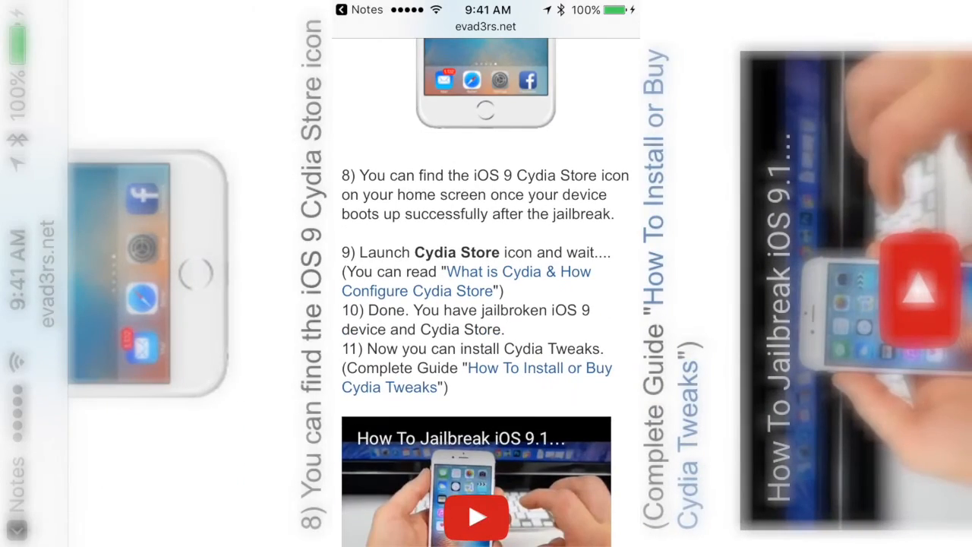
scroll(down, 3)
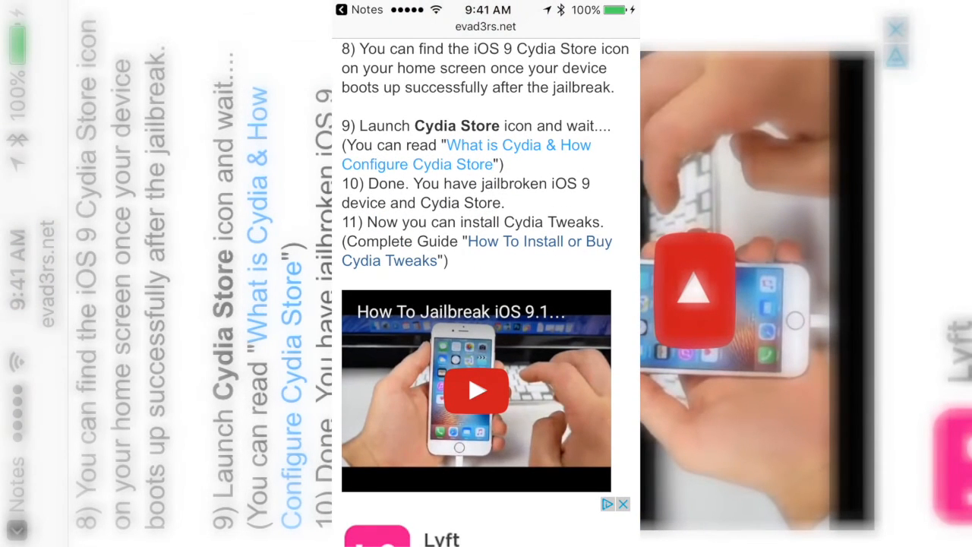